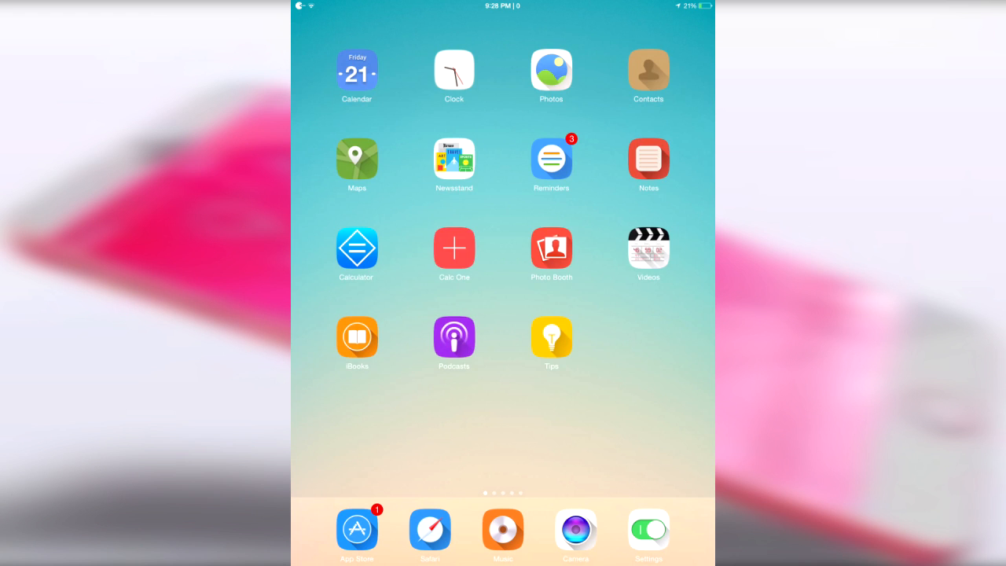
# Swipe to the next home screen page and launch Settings to reach Kik Essentials preferences
pyautogui.hscroll(-3)
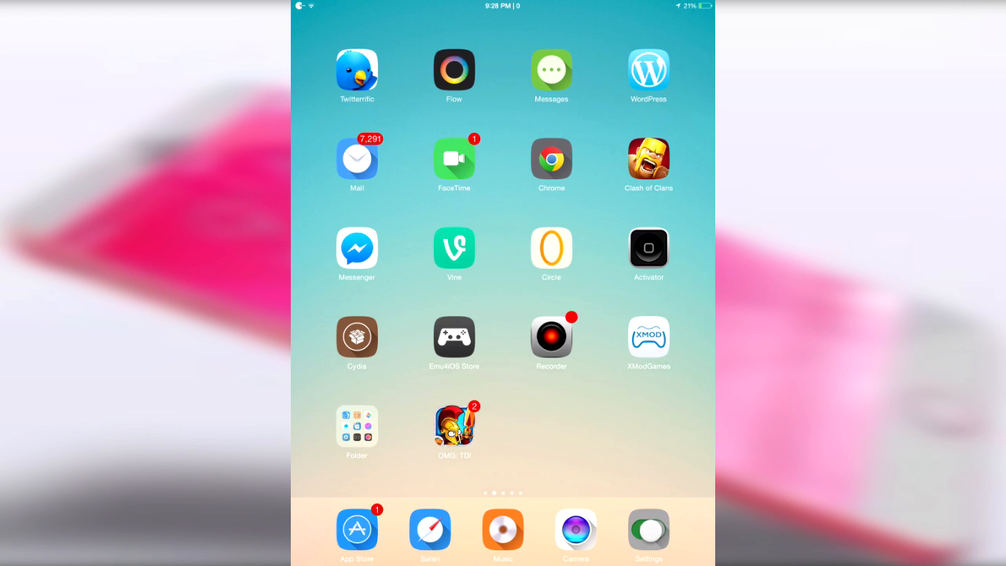
pyautogui.click(648, 530)
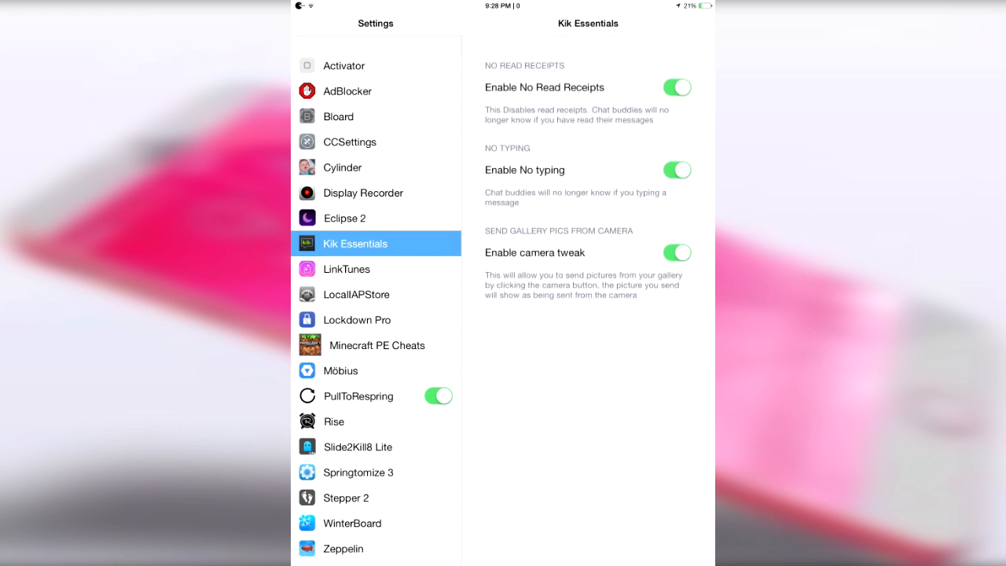